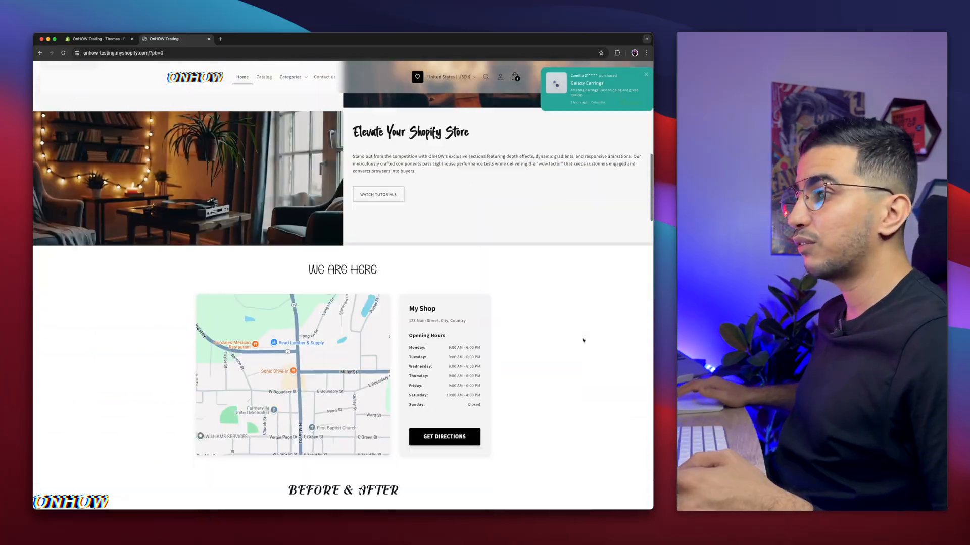
# Dismiss the cart reminder popup on the storefront.
pyautogui.scroll(3)
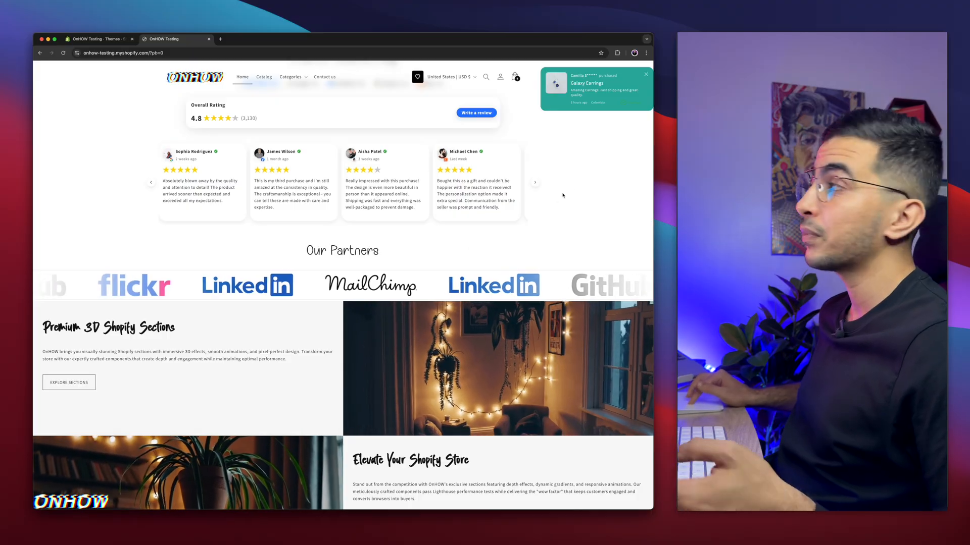
pyautogui.scroll(-3)
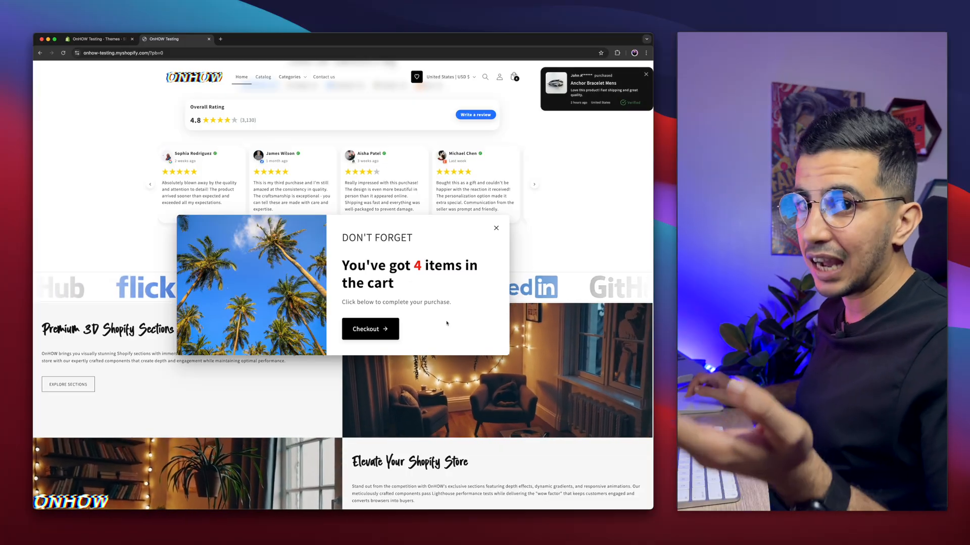
pyautogui.click(495, 228)
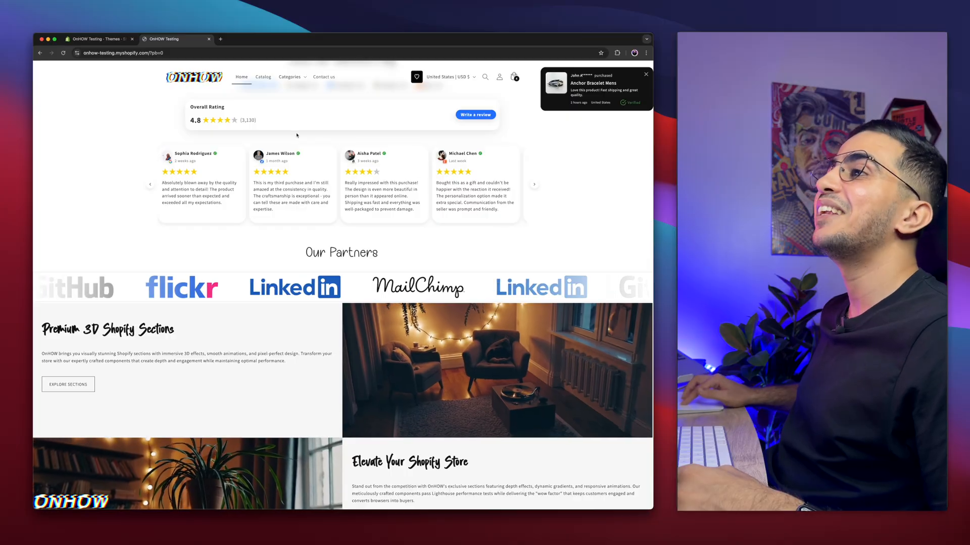
pyautogui.scroll(3)
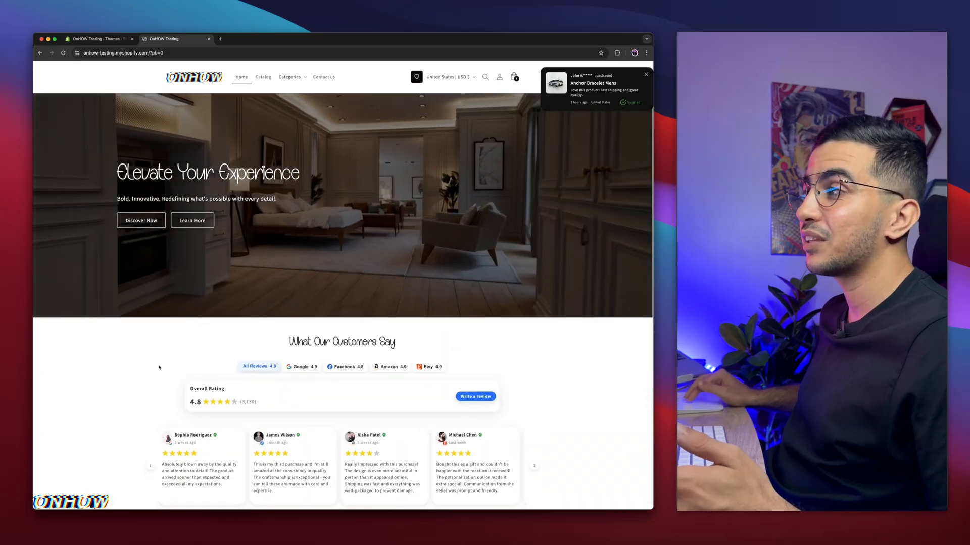
pyautogui.scroll(-3)
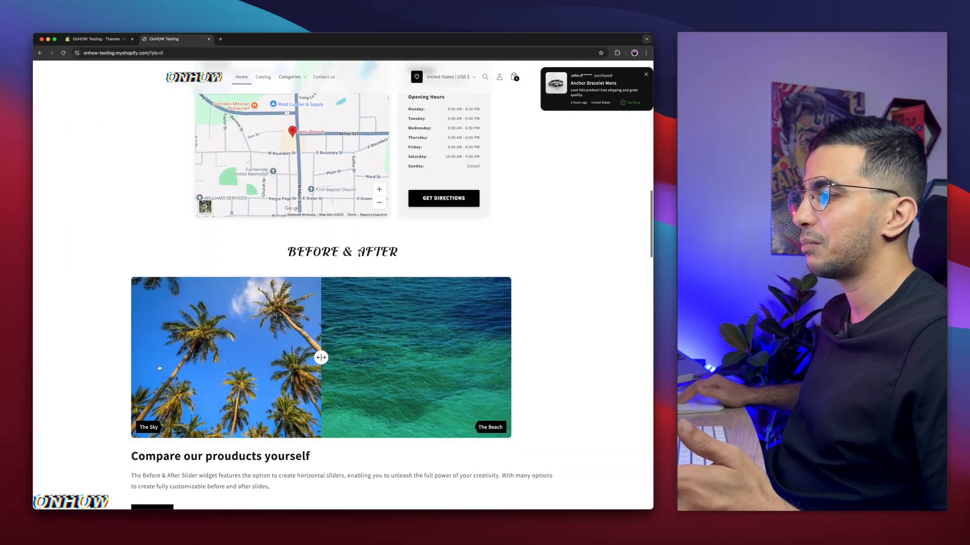
pyautogui.scroll(-3)
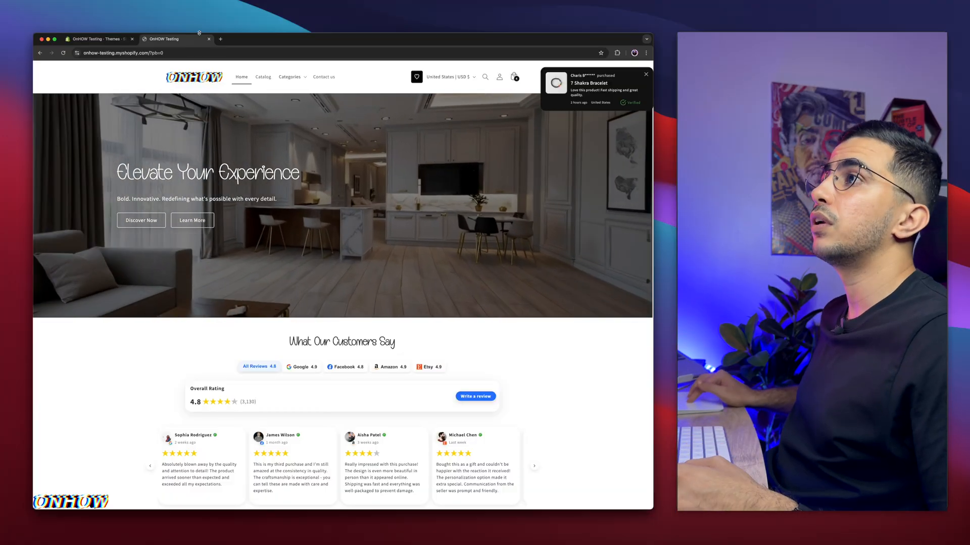
# Go to the admin Themes page and open the Horizon theme's options menu.
pyautogui.click(99, 39)
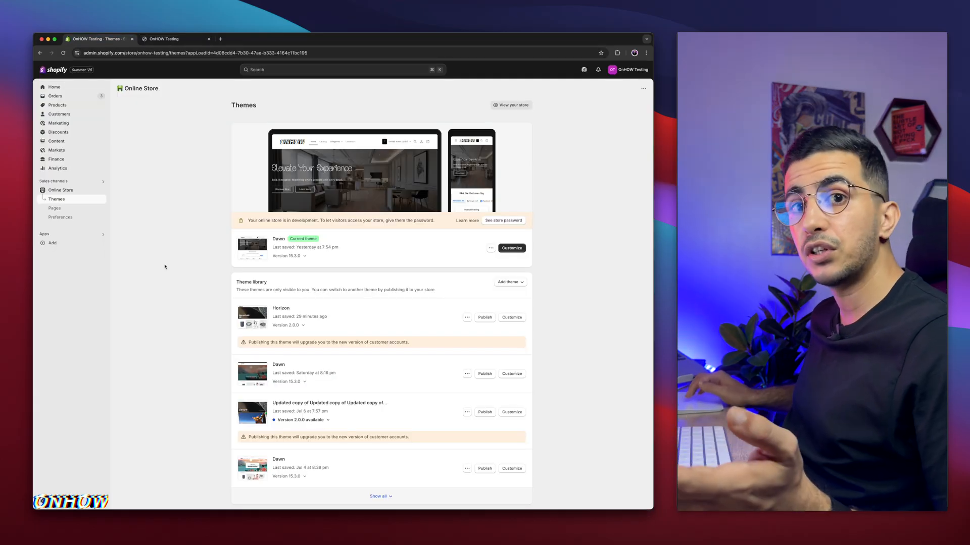
pyautogui.click(491, 248)
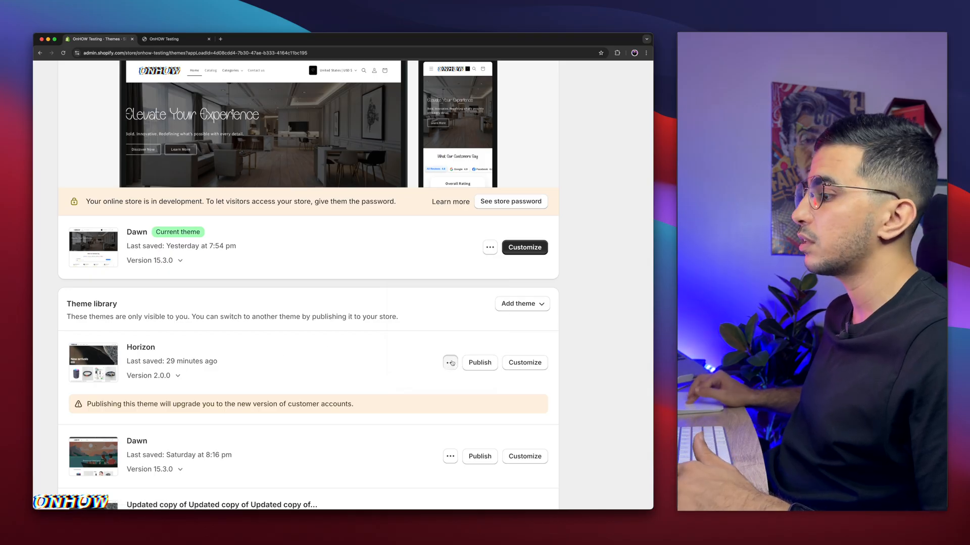
pyautogui.click(450, 363)
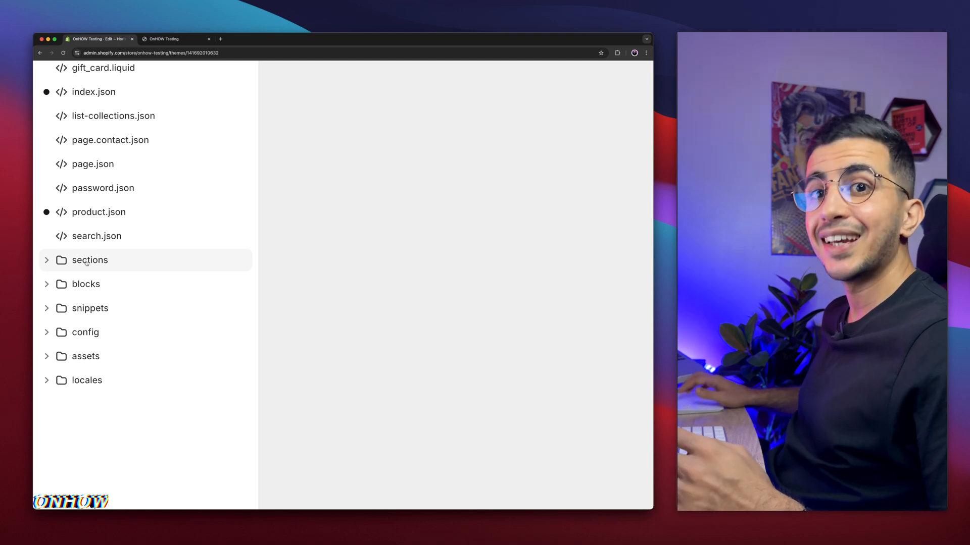
# Add a new section file named 3d-intro-video in the sections folder.
pyautogui.click(89, 259)
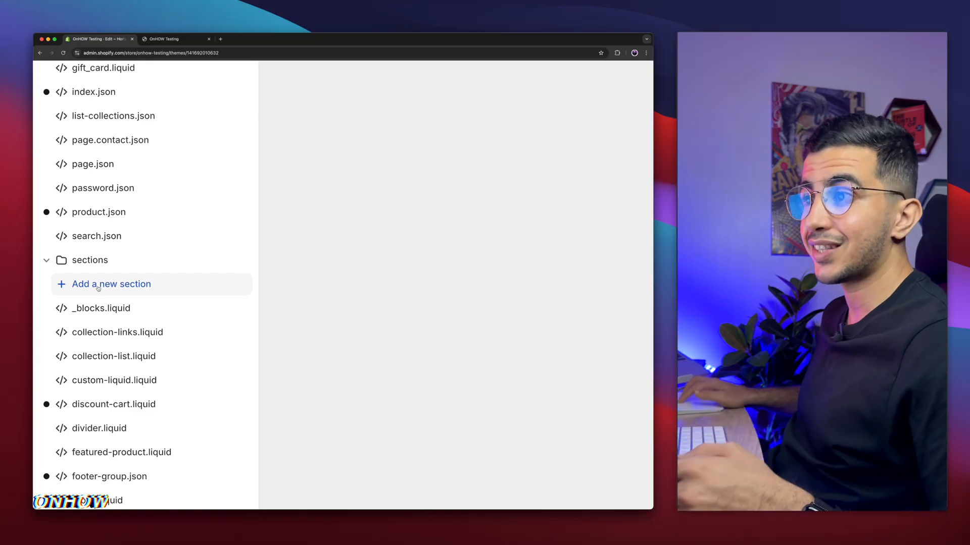
pyautogui.click(111, 283)
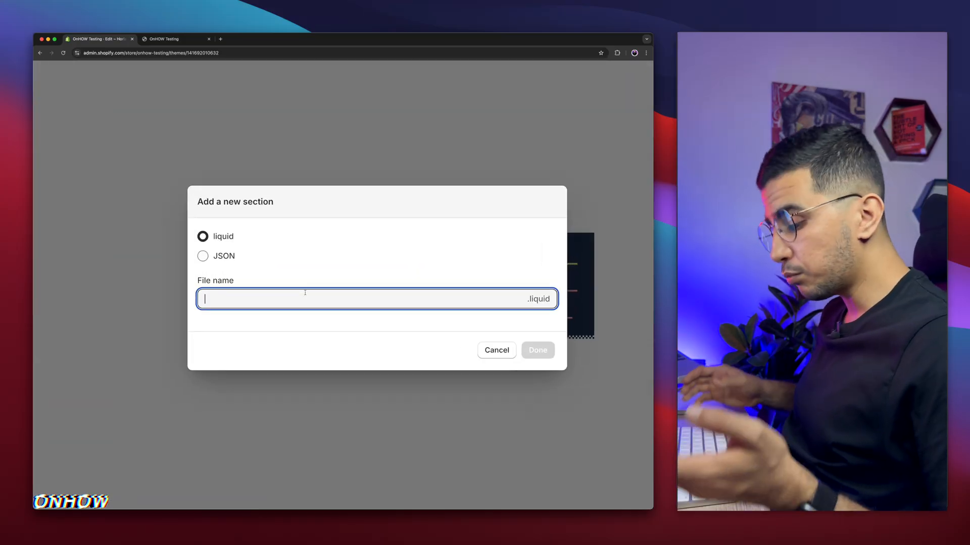
pyautogui.write('3d')
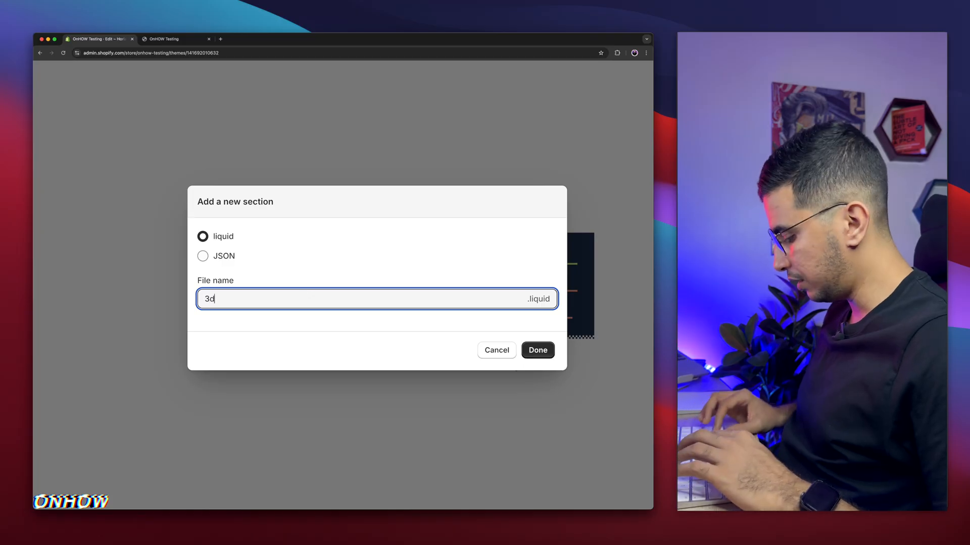
pyautogui.write('-intro-vid')
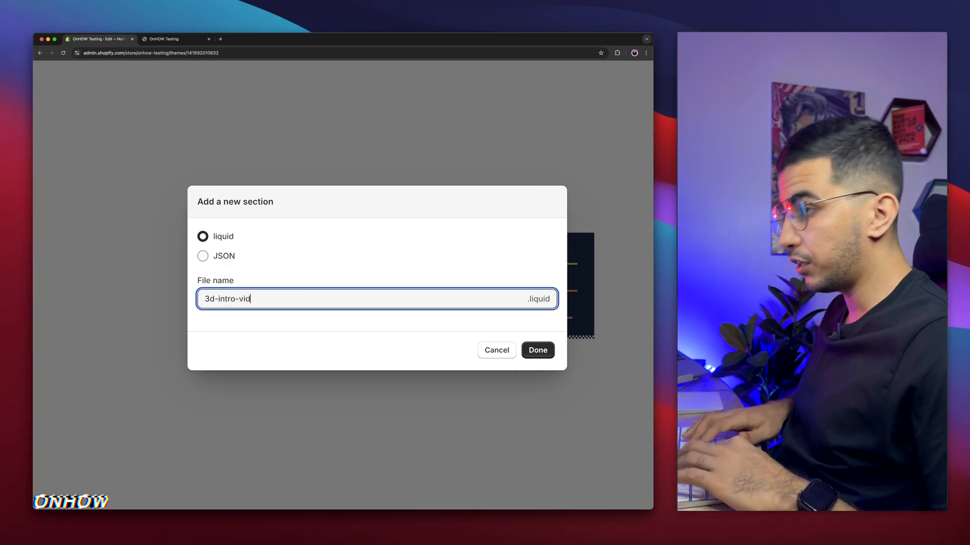
pyautogui.click(537, 350)
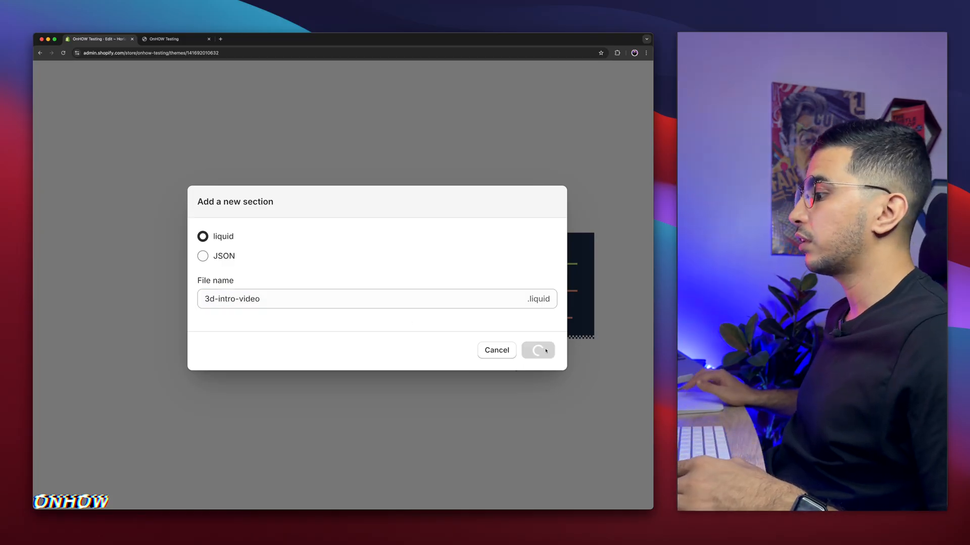
# Save the pasted intro video code in 3d-intro-video.liquid.
pyautogui.click(537, 350)
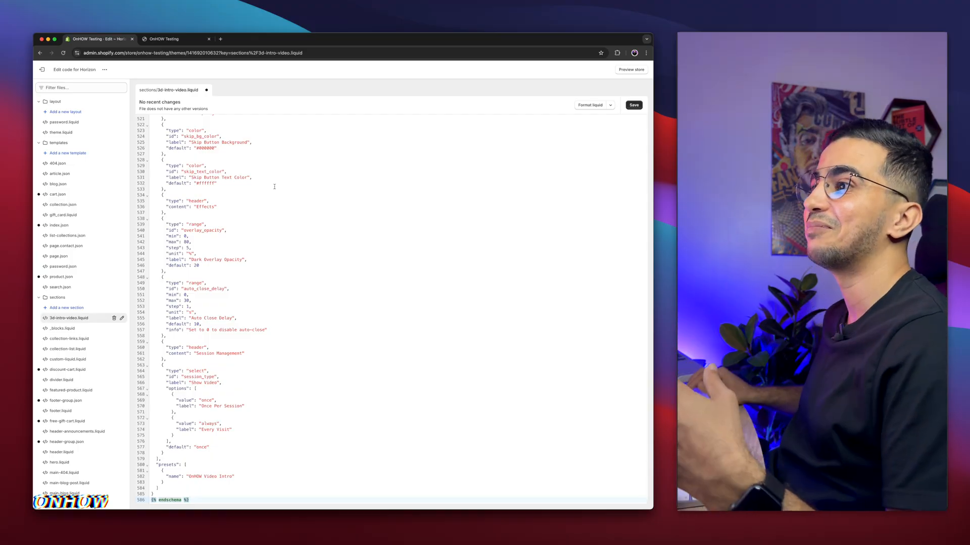
pyautogui.click(633, 104)
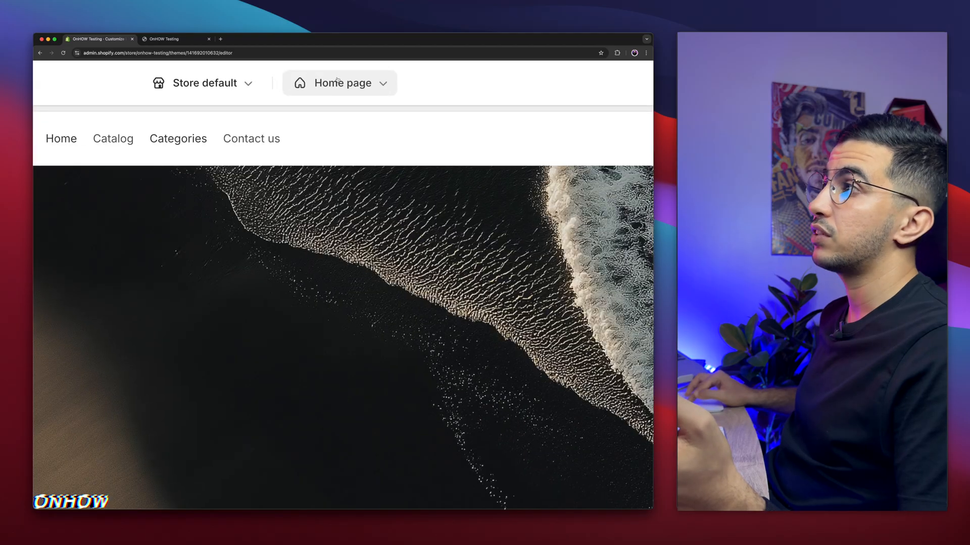
# Search '3d' under the Template's Add section and insert OnHOW 3D Intro.
pyautogui.click(339, 83)
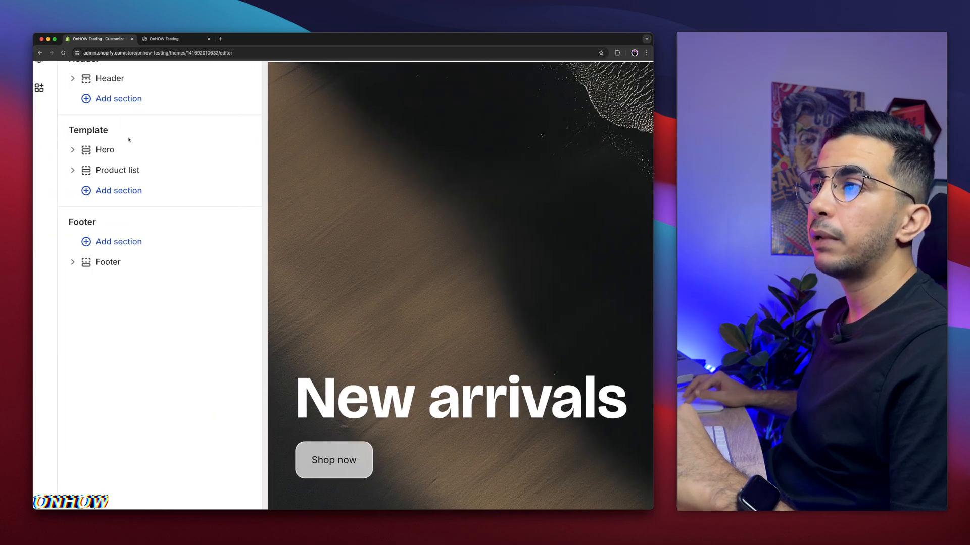
pyautogui.click(118, 190)
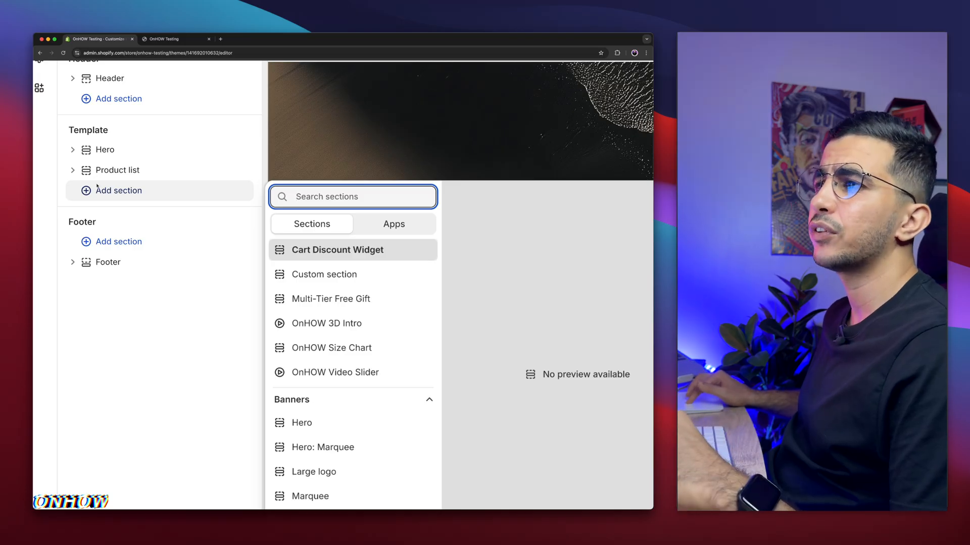
pyautogui.moveTo(352, 299)
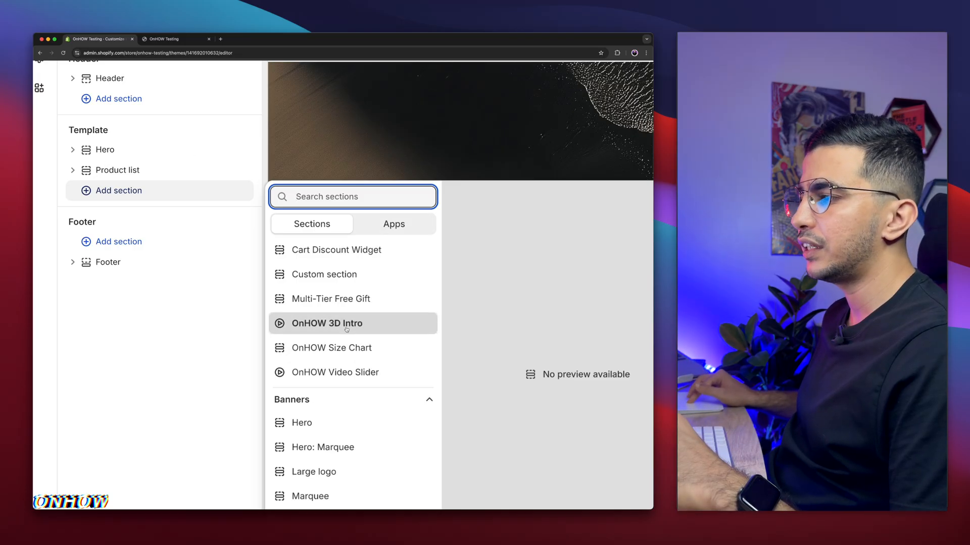
pyautogui.write('3')
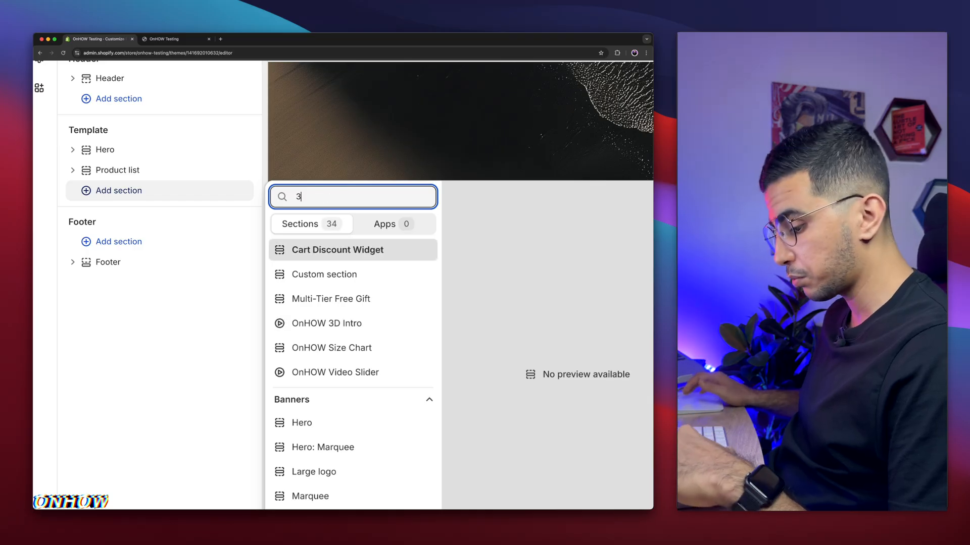
pyautogui.write('d')
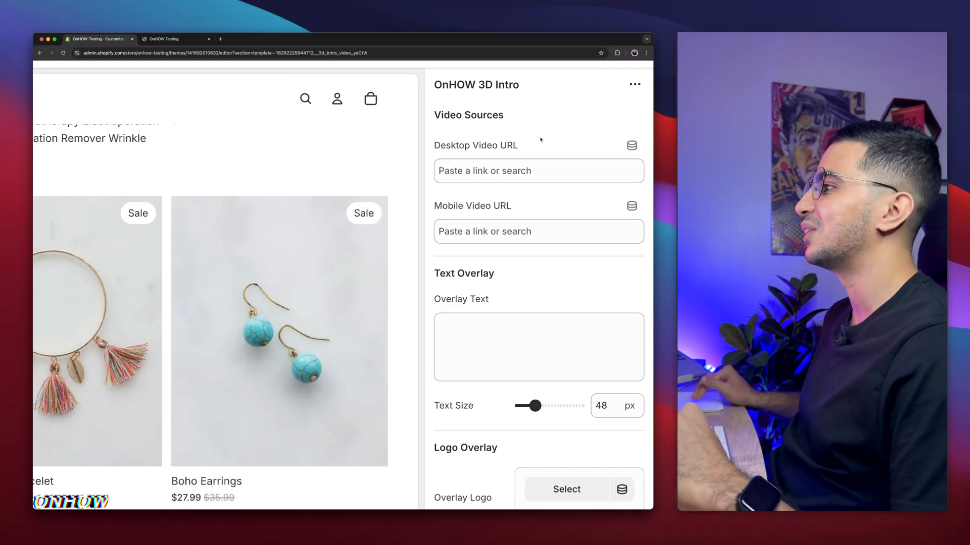
# Scroll through the OnHOW 3D Intro settings panel.
pyautogui.scroll(-3)
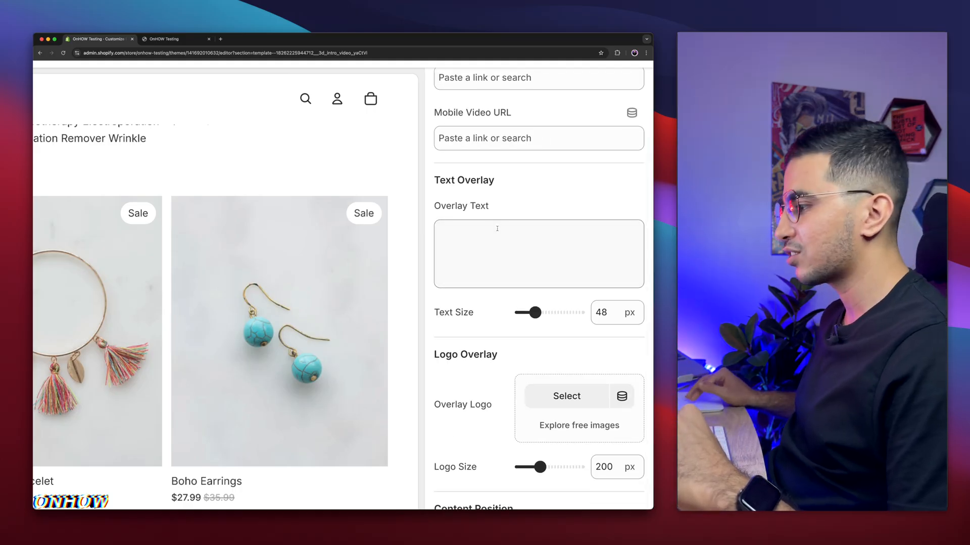
pyautogui.scroll(-3)
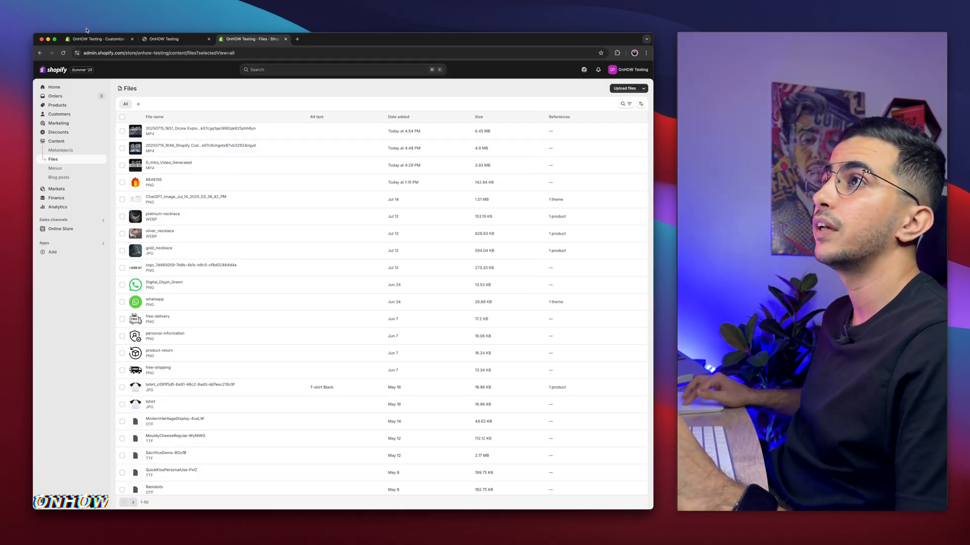
# Paste the CDN link ending 7bce3dd664bdfbb6ae1aa9238f5df.mp4 into Desktop Video URL.
pyautogui.click(538, 206)
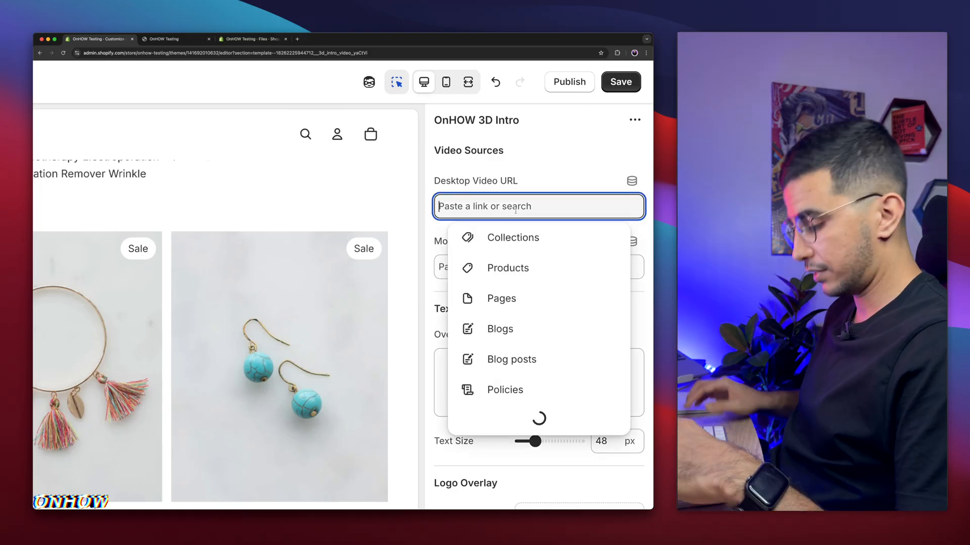
pyautogui.write('7bce3dd664bdfbb6ae1aa9238f5df.mp4')
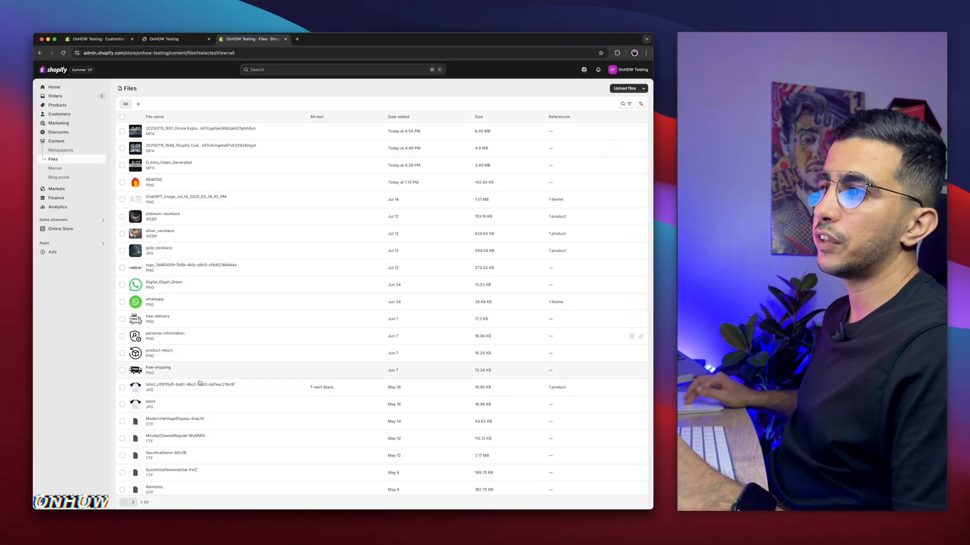
pyautogui.scroll(-3)
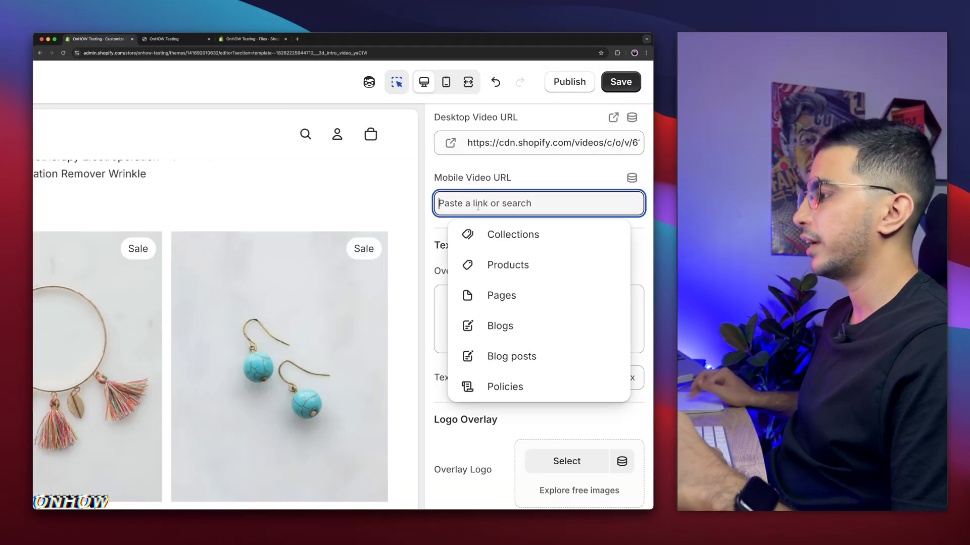
# Enter the mobile video CDN link, overlay text '3D INTRO', and 90 px text size.
pyautogui.write('https://cdn.shopify.com/videos/c/o/v/9')
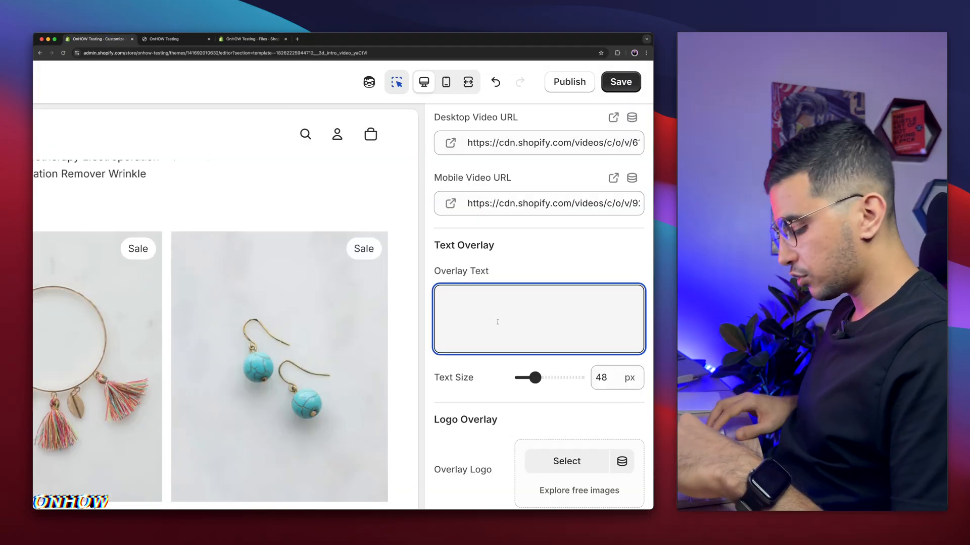
pyautogui.write('3D')
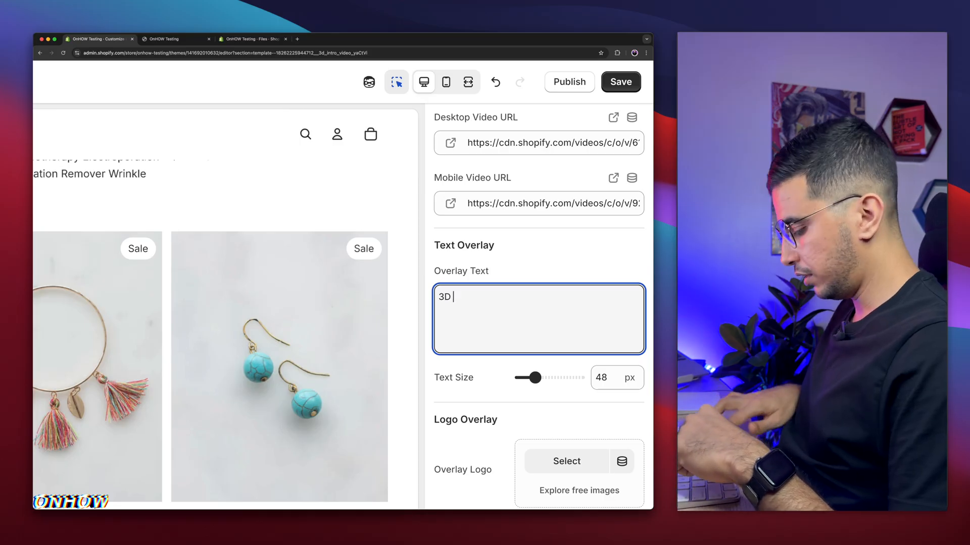
pyautogui.write('INT')
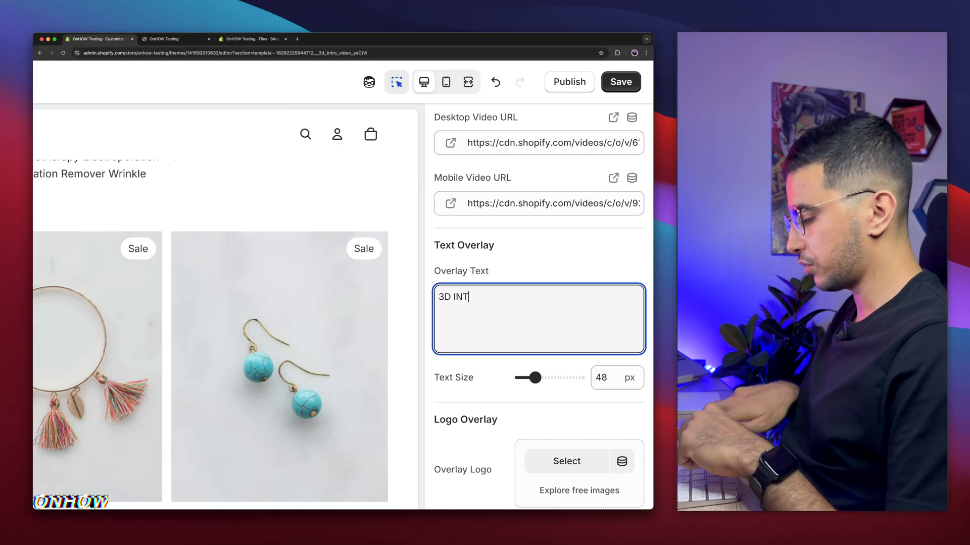
pyautogui.write('RO')
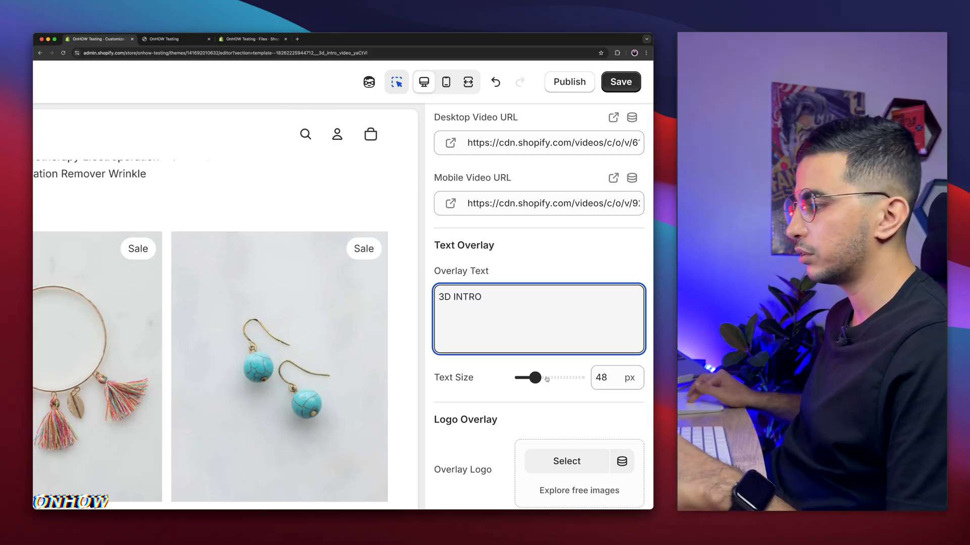
pyautogui.moveTo(534, 378); pyautogui.dragTo(561, 378)
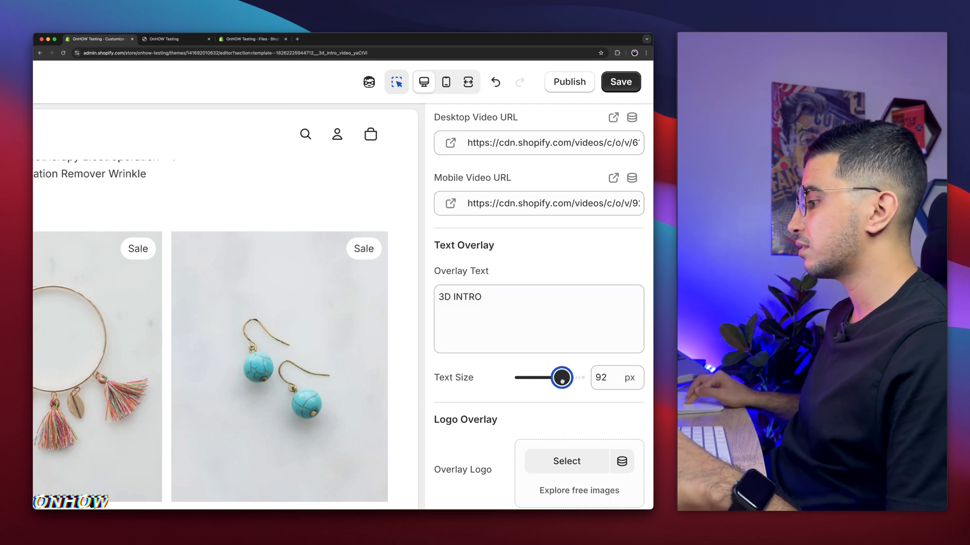
pyautogui.moveTo(561, 377); pyautogui.dragTo(560, 377)
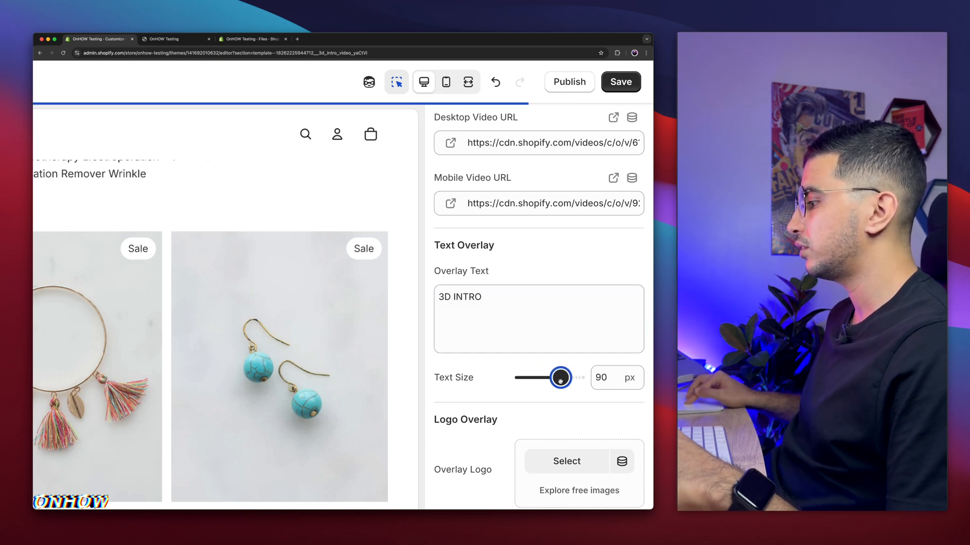
# Keep the intro content position at Center Center.
pyautogui.scroll(-3)
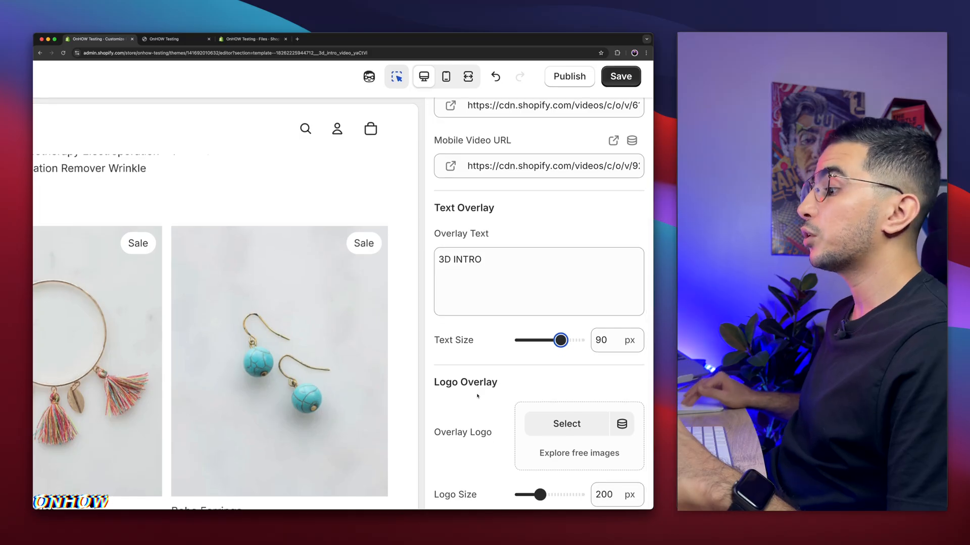
pyautogui.scroll(-3)
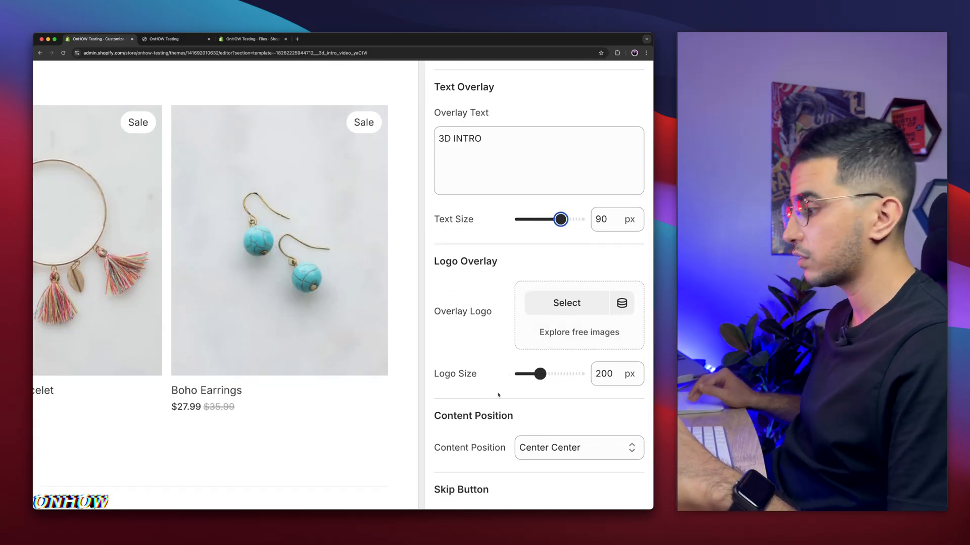
pyautogui.scroll(-3)
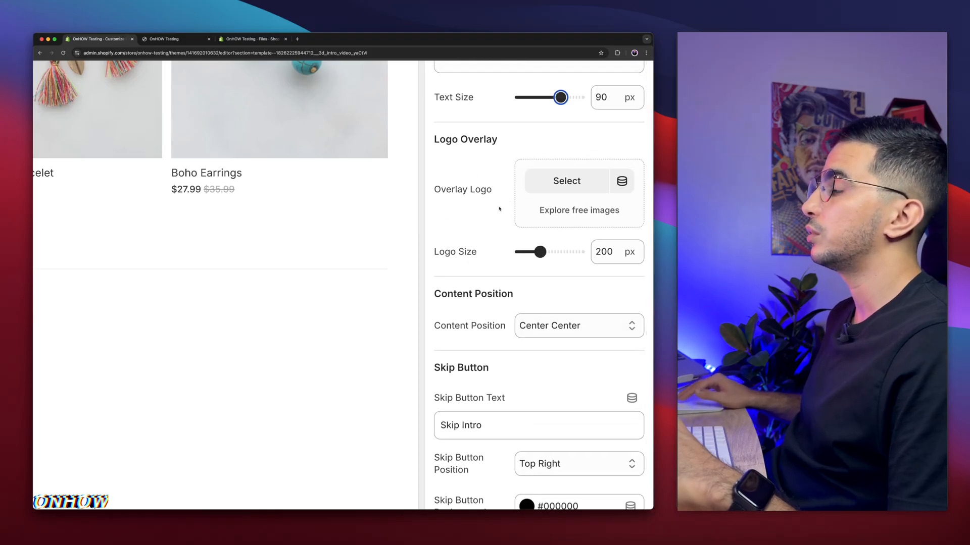
pyautogui.scroll(-3)
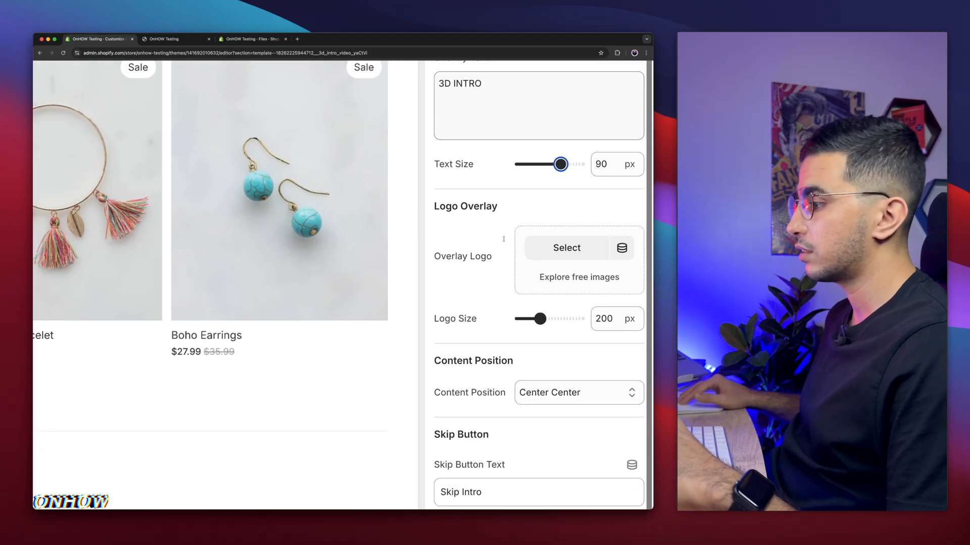
pyautogui.click(577, 273)
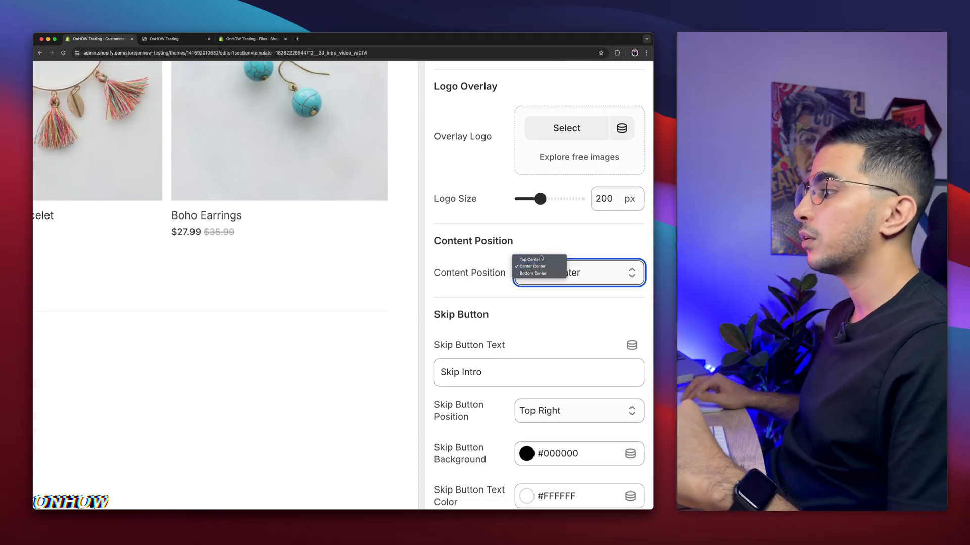
pyautogui.click(531, 266)
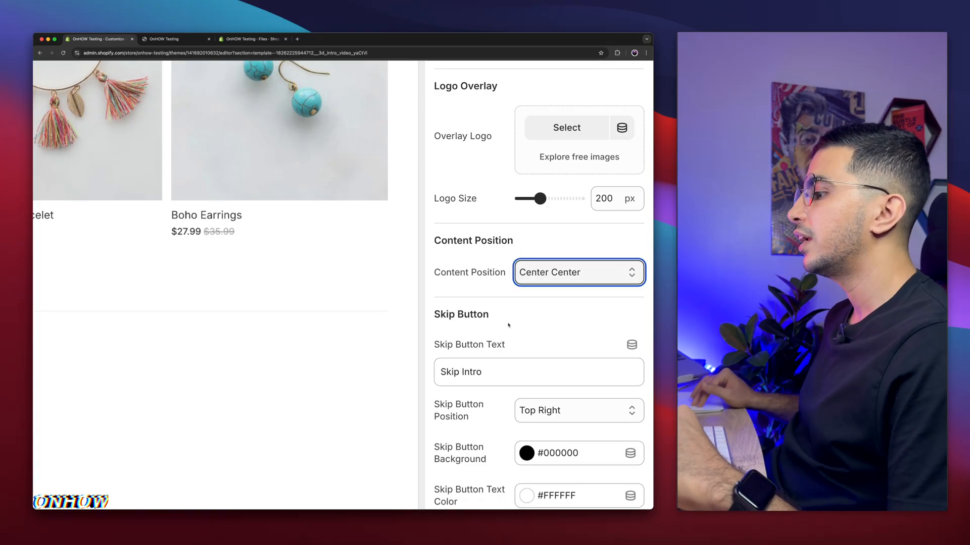
pyautogui.scroll(-3)
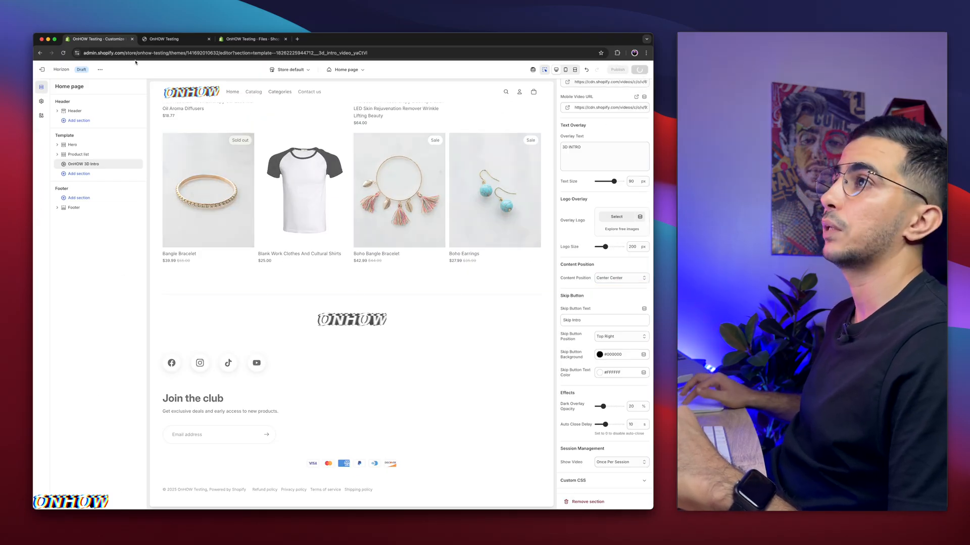
# Save the intro section settings, then reload the storefront homepage in its tab.
pyautogui.click(176, 38)
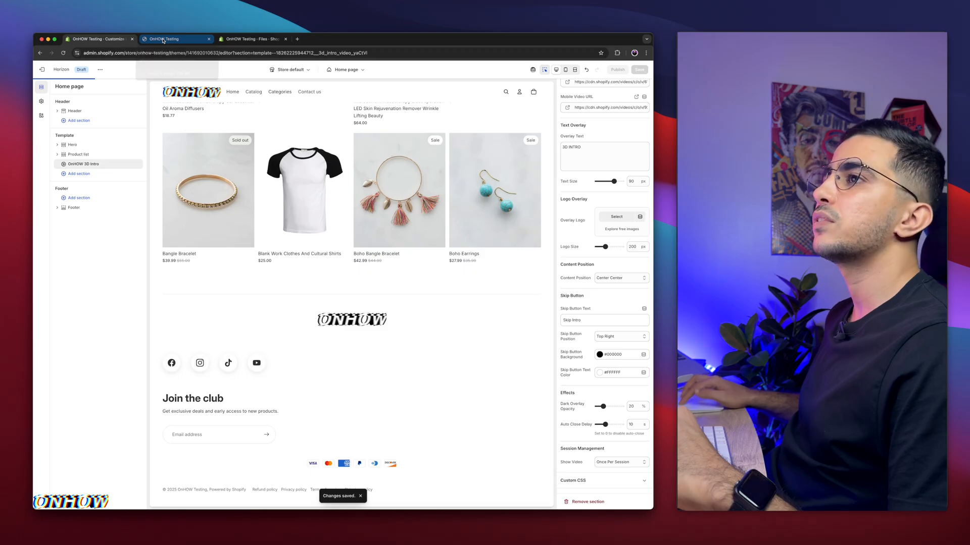
pyautogui.click(176, 38)
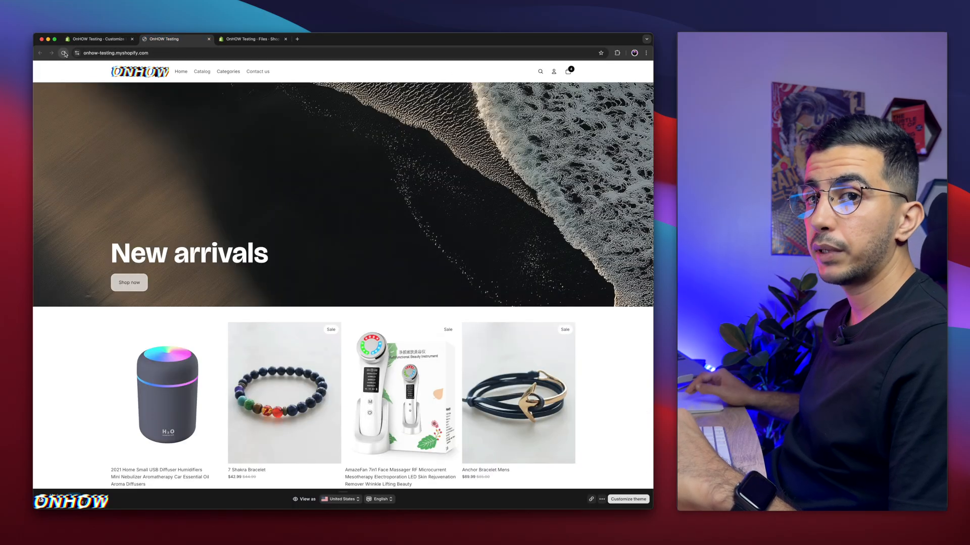
pyautogui.moveTo(64, 52)
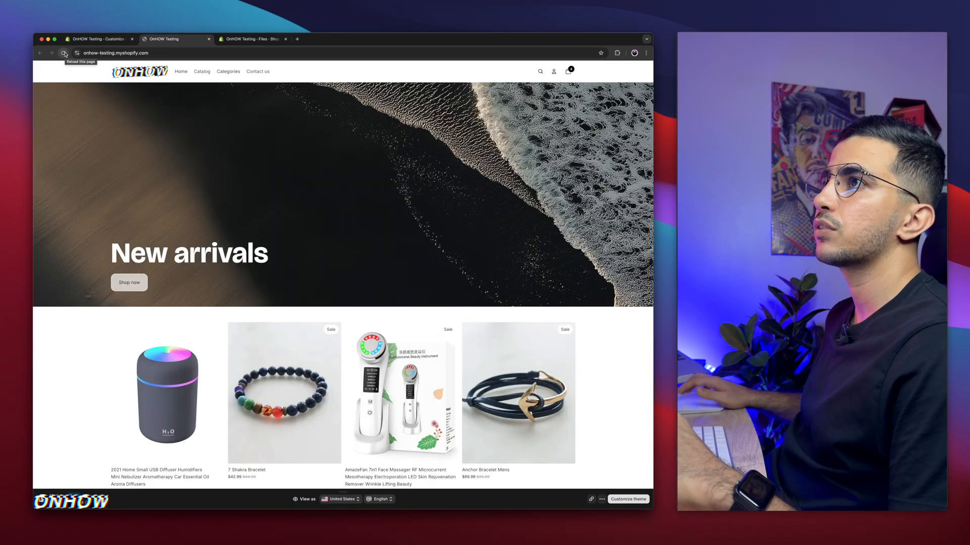
pyautogui.click(63, 53)
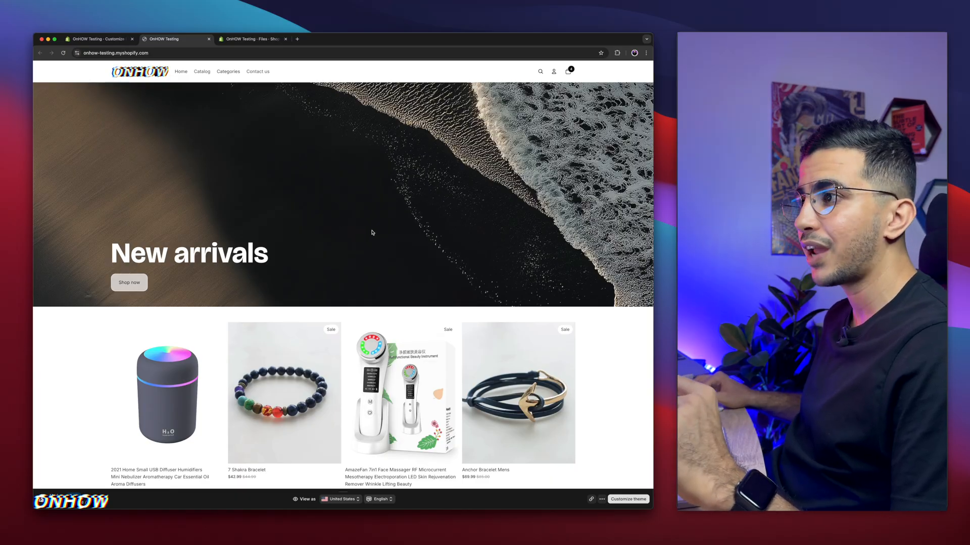
pyautogui.moveTo(352, 235)
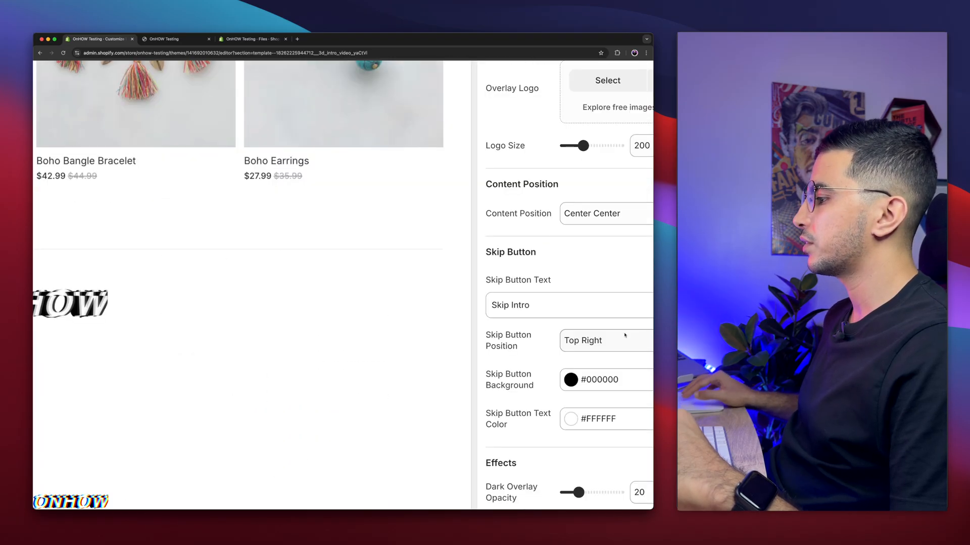
# Set Skip Button Position to Bottom Center and reload the storefront tab.
pyautogui.click(582, 340)
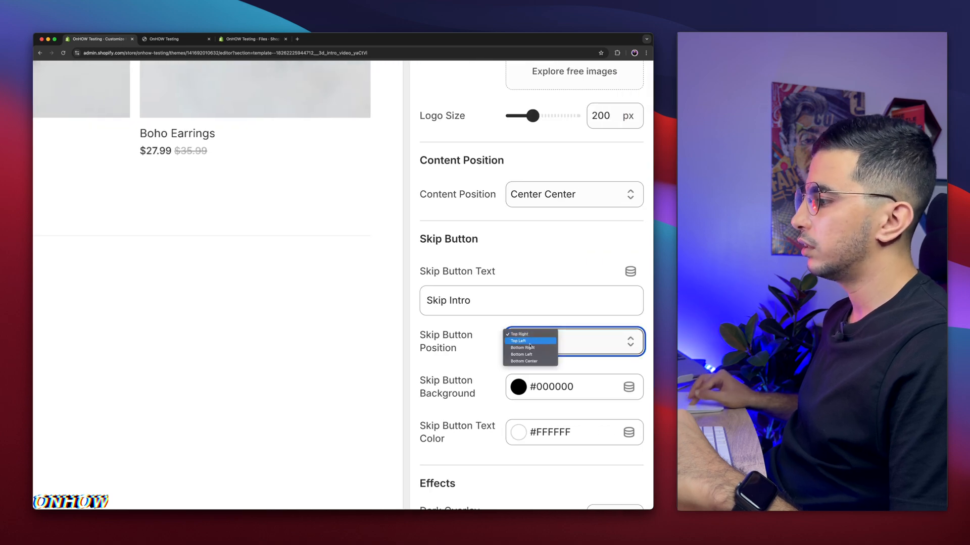
pyautogui.moveTo(525, 347)
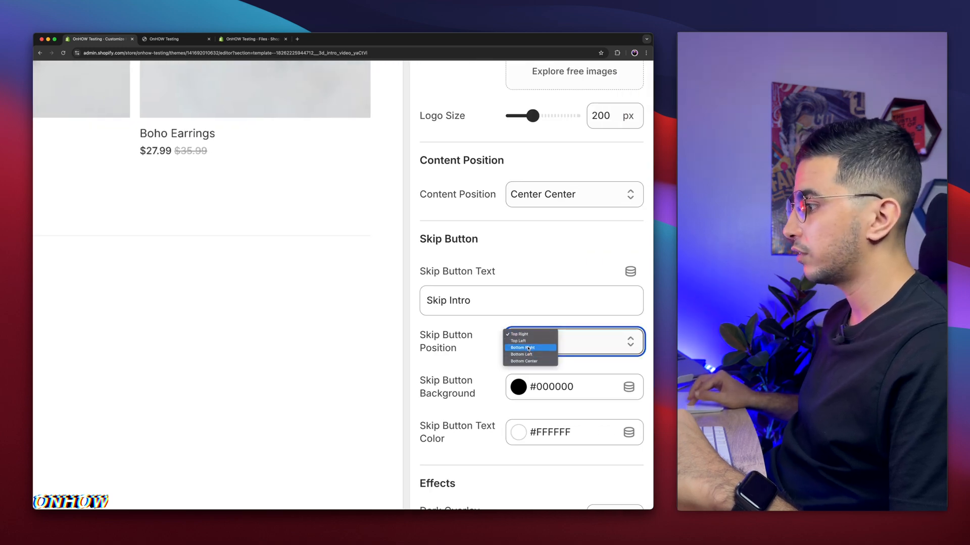
pyautogui.click(523, 360)
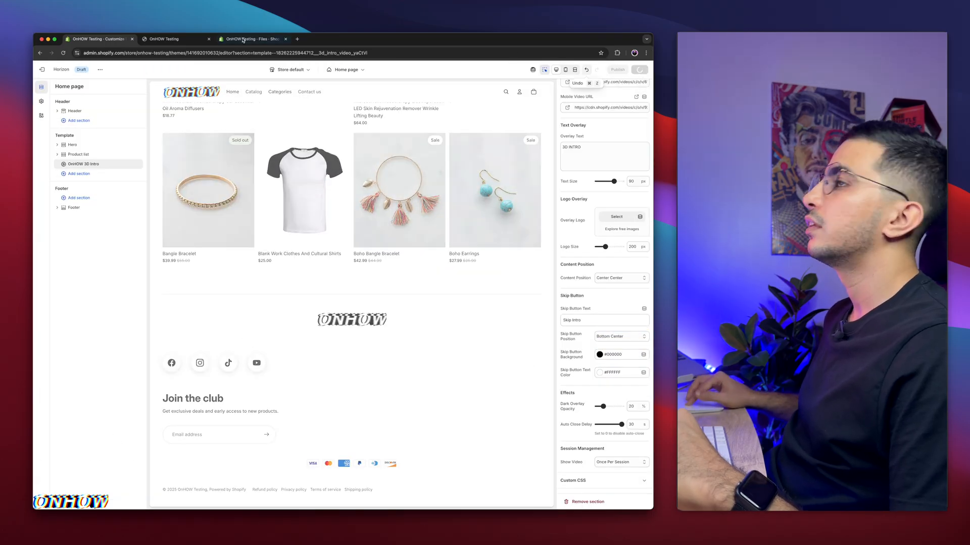
pyautogui.click(176, 39)
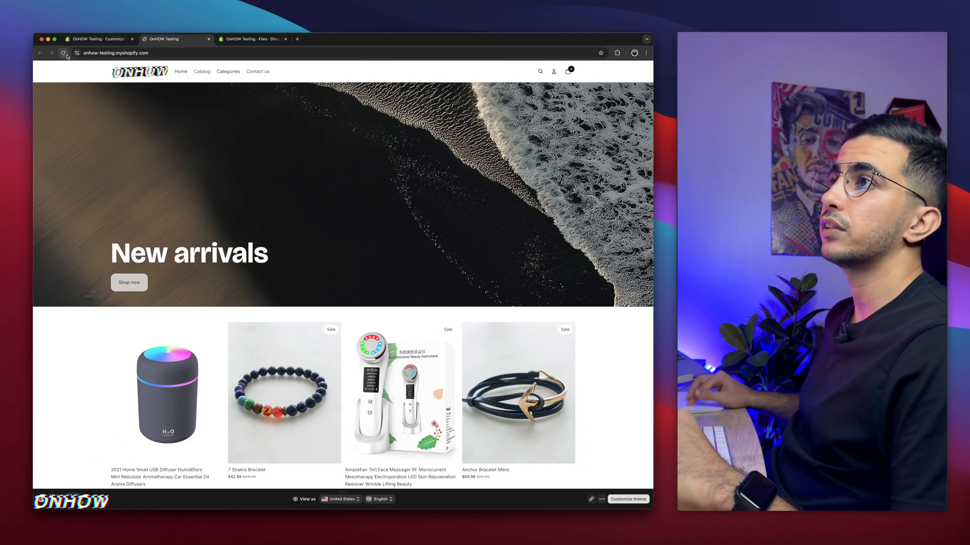
pyautogui.click(96, 39)
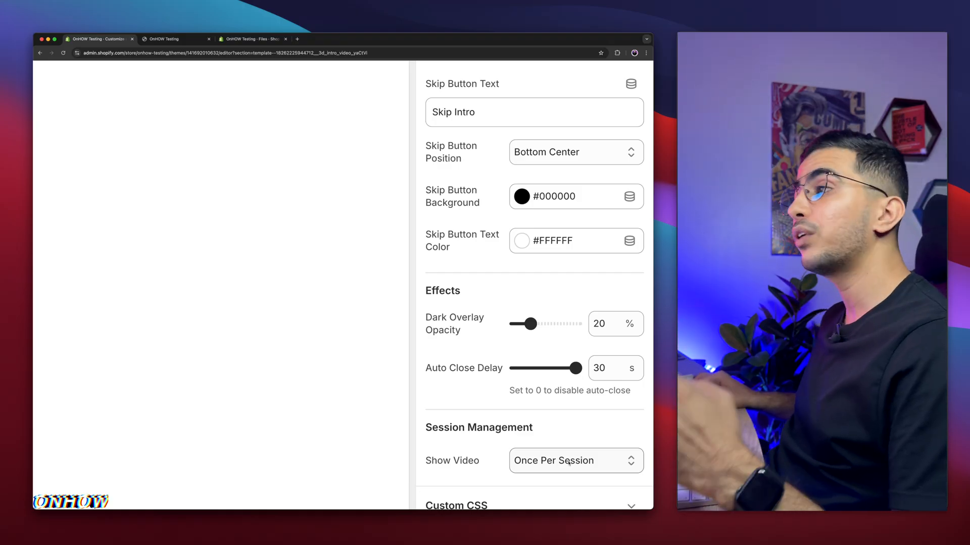
# Set Show Video to Every Visit, preview the intro on the storefront, then return to the editor.
pyautogui.click(575, 460)
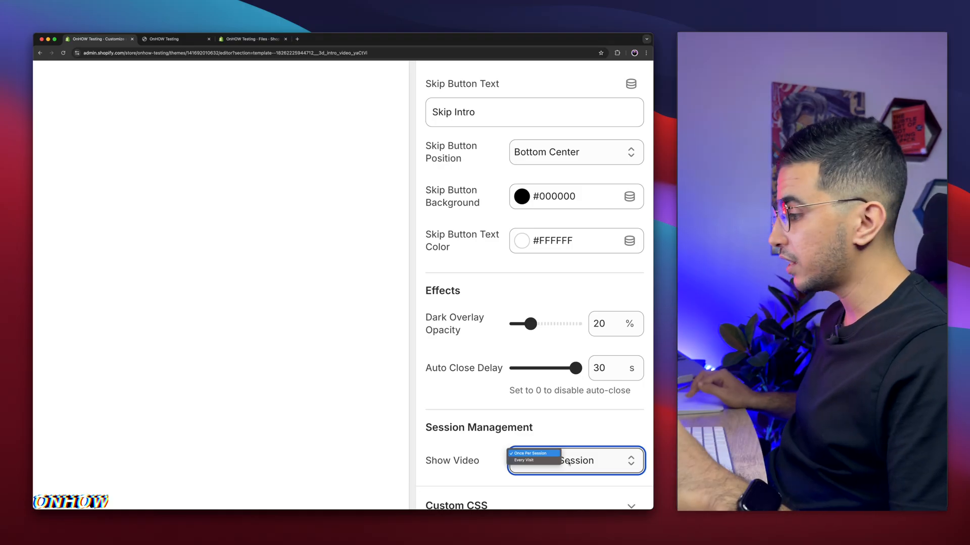
pyautogui.click(524, 460)
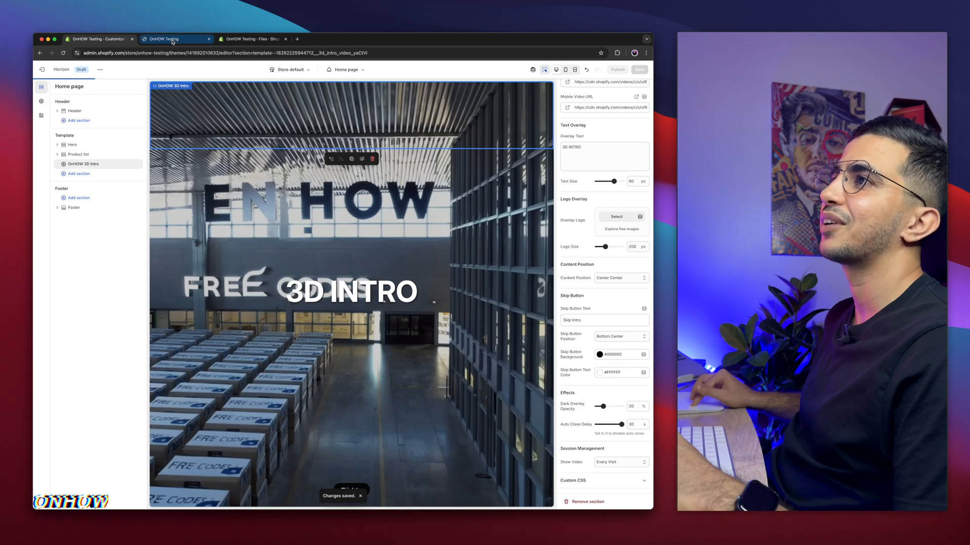
pyautogui.click(162, 39)
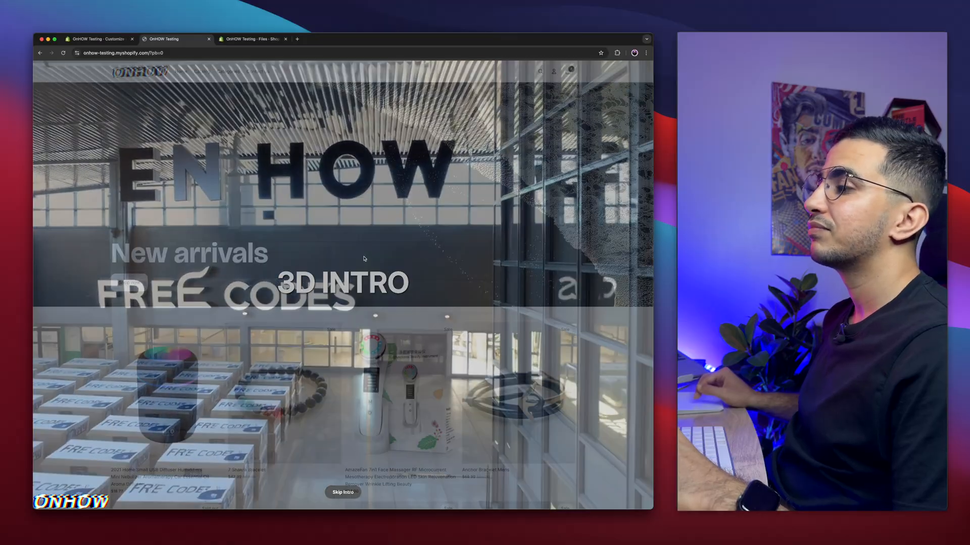
pyautogui.click(343, 492)
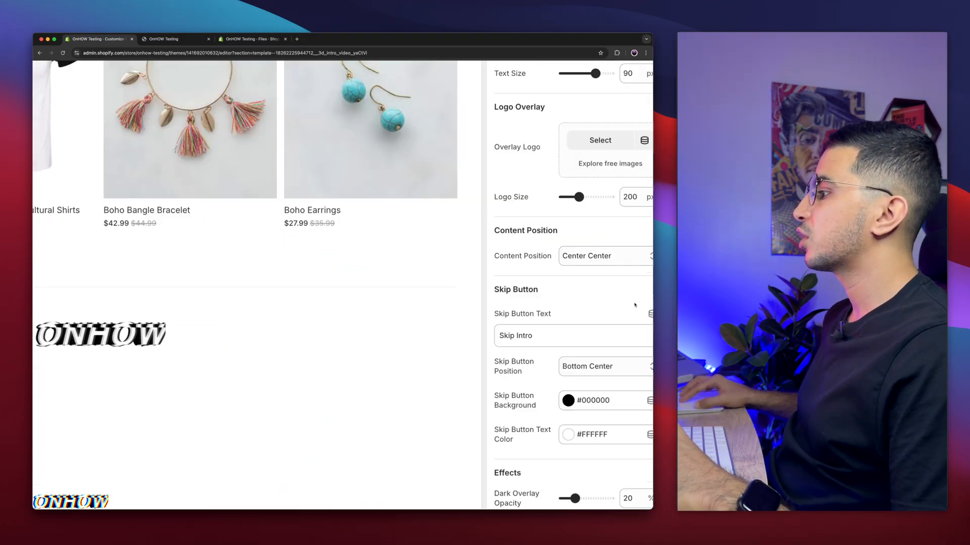
# Raise the 3D intro's Dark Overlay Opacity slider from 20% to 50%.
pyautogui.click(584, 255)
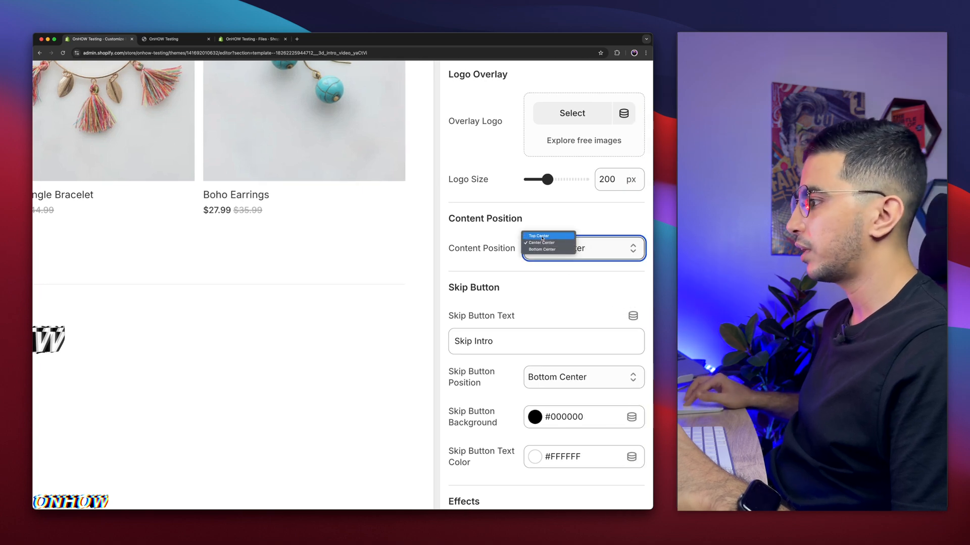
pyautogui.scroll(-3)
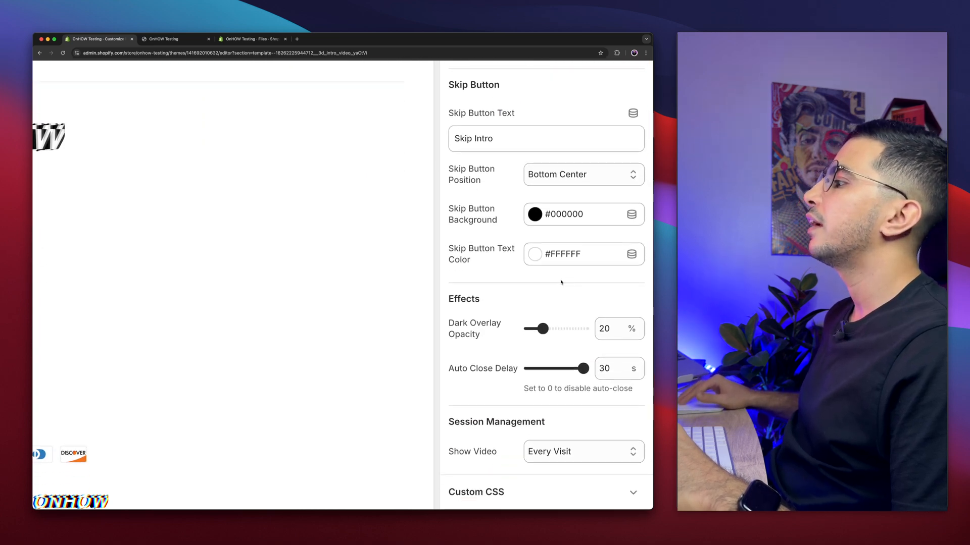
pyautogui.doubleClick(474, 139)
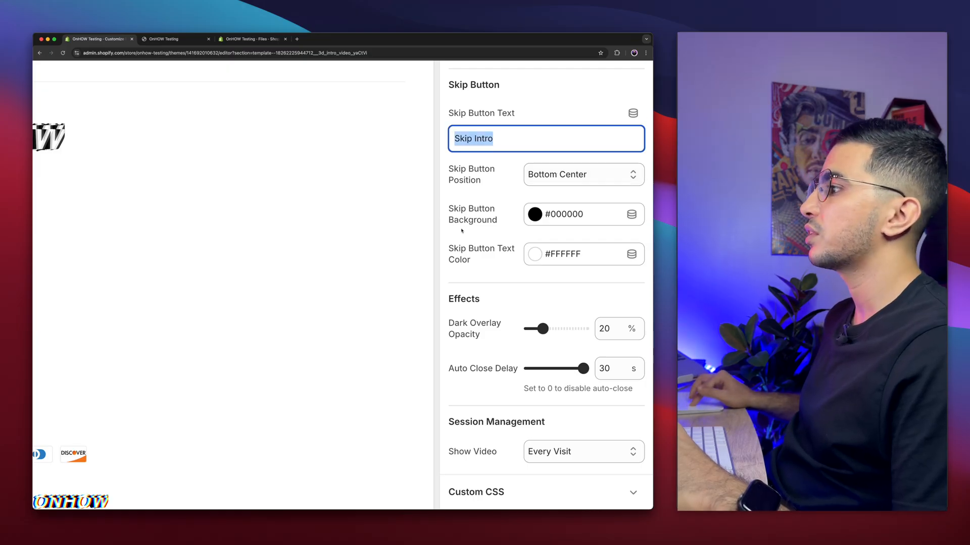
pyautogui.scroll(-3)
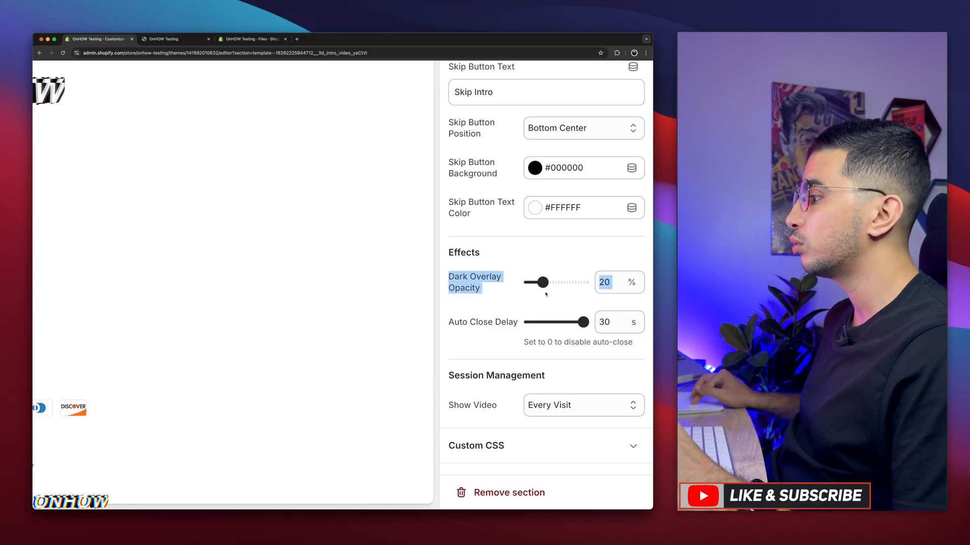
pyautogui.moveTo(542, 283); pyautogui.dragTo(550, 282)
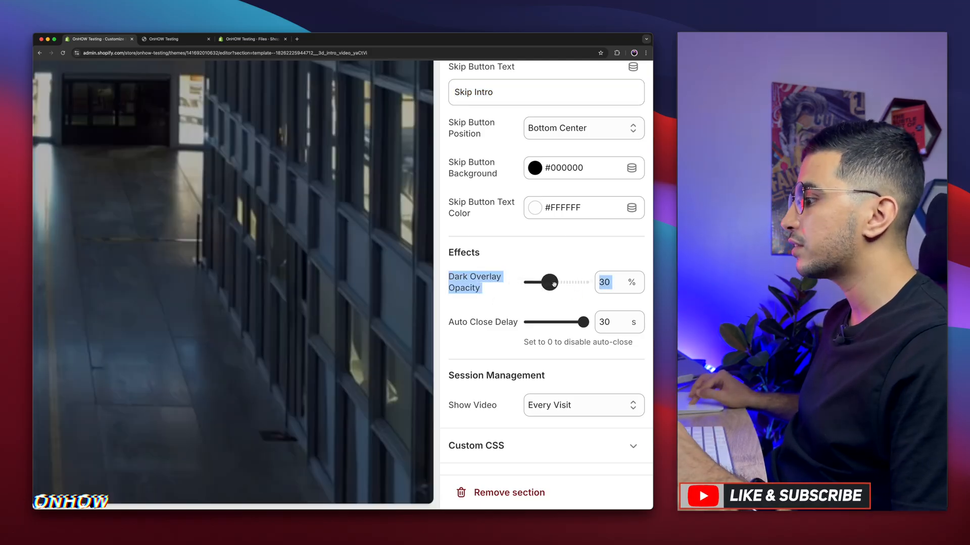
pyautogui.moveTo(546, 283); pyautogui.dragTo(565, 283)
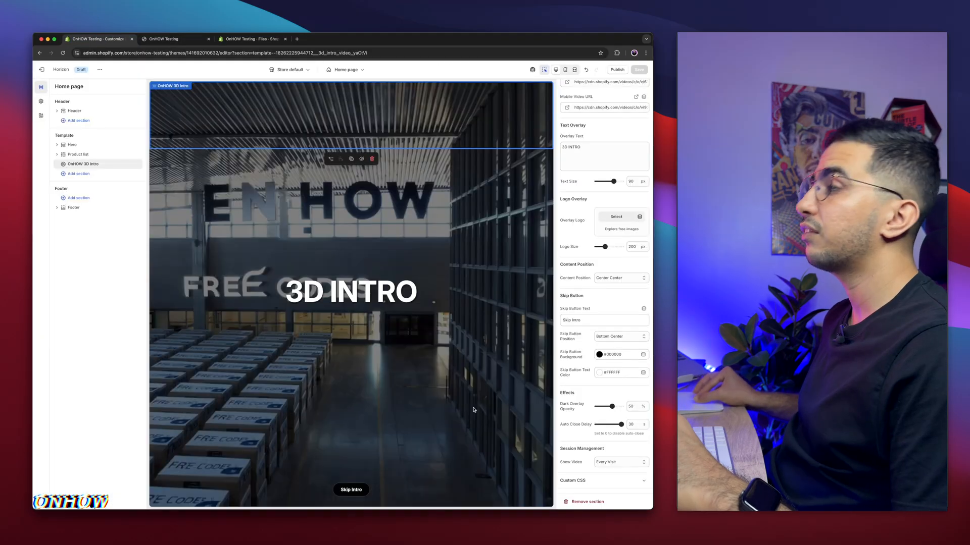
# Go to the Files browser tab and show the next page of uploaded files.
pyautogui.click(251, 39)
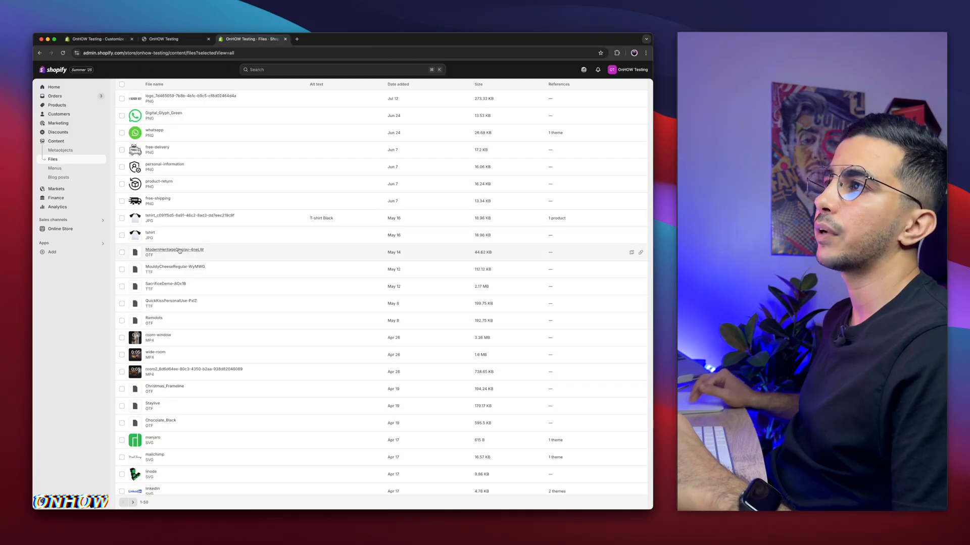
pyautogui.click(132, 502)
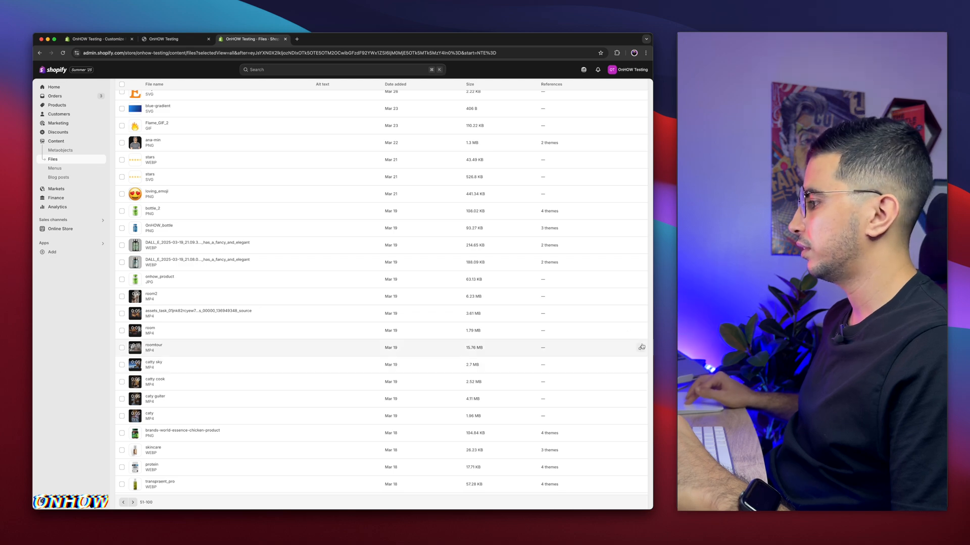